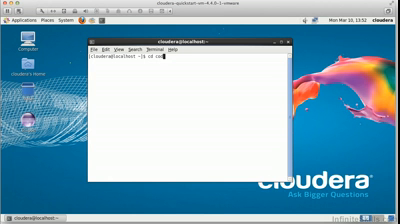
Step: Change into code-and-data/code/partitioner and list its files in detail with ls -la
text(code-and-data/code/partitioner/)
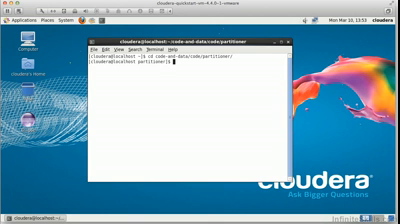
text(ls -lat)
text(emacs)
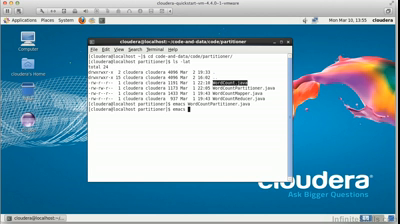
Step: Open WordCount.java in Emacs to review the code
text(WordCount.java)
text(jar cf WordCountPartitioner.jar *.class)
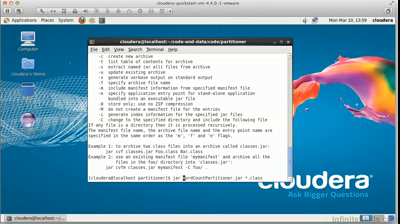
Step: Run jar -cvf to build WordCountPartitioner.jar from the compiled class files
key(Return)
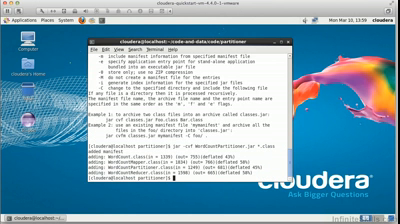